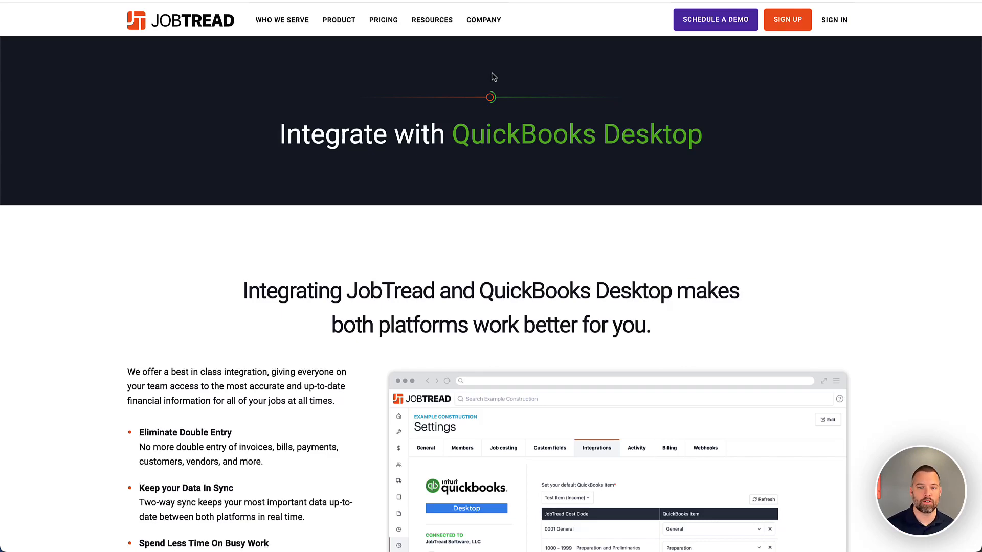
# - Scroll through the QuickBooks Desktop integration overview on the JobTread website
pyautogui.scroll(-3)
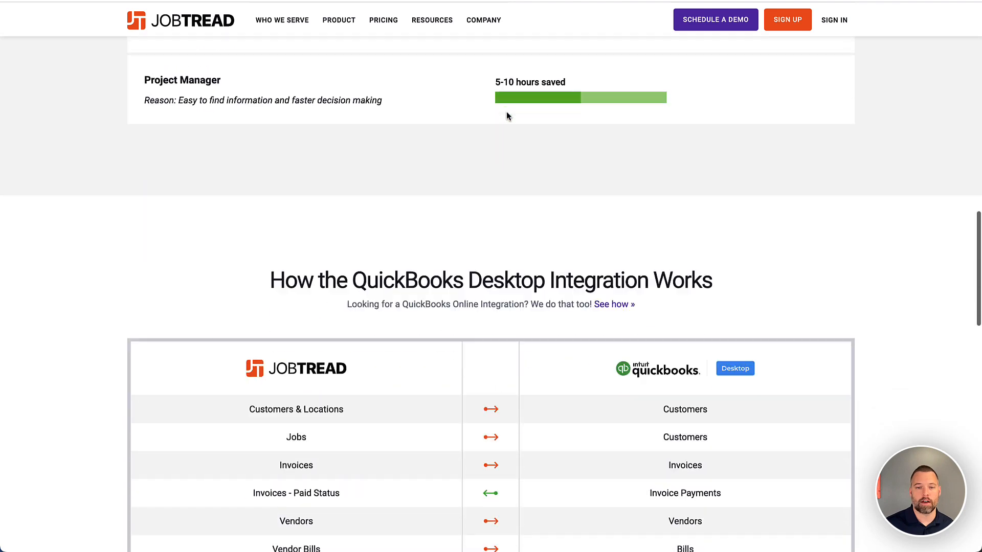
pyautogui.scroll(-3)
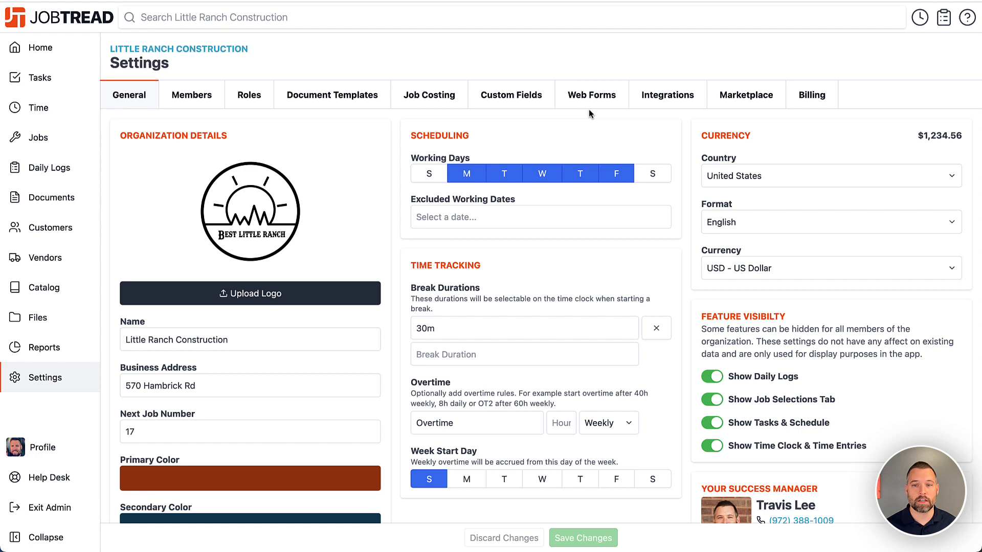
# - Show the Connect to QuickBooks Desktop steps and QWC download under Integrations
pyautogui.click(667, 94)
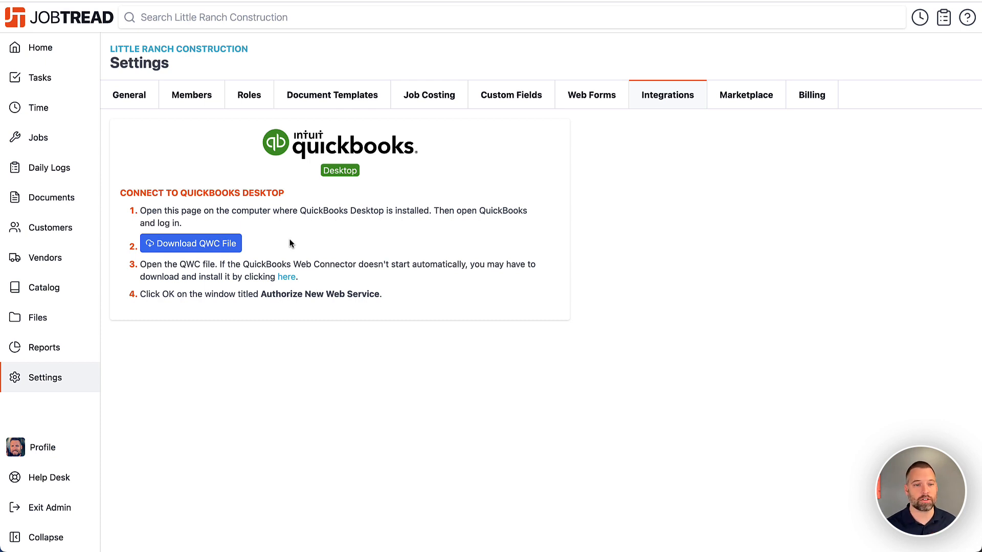
pyautogui.moveTo(160, 262)
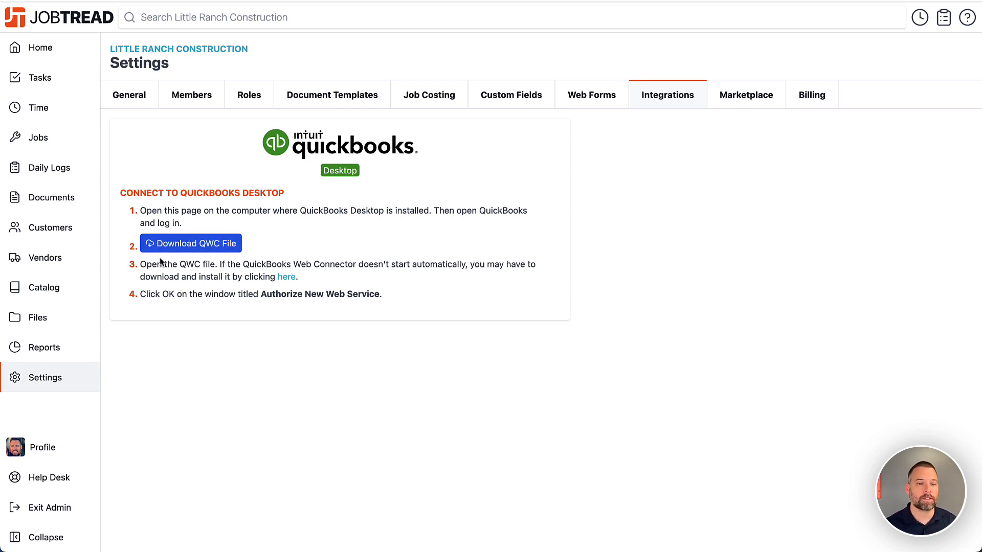
pyautogui.moveTo(224, 225)
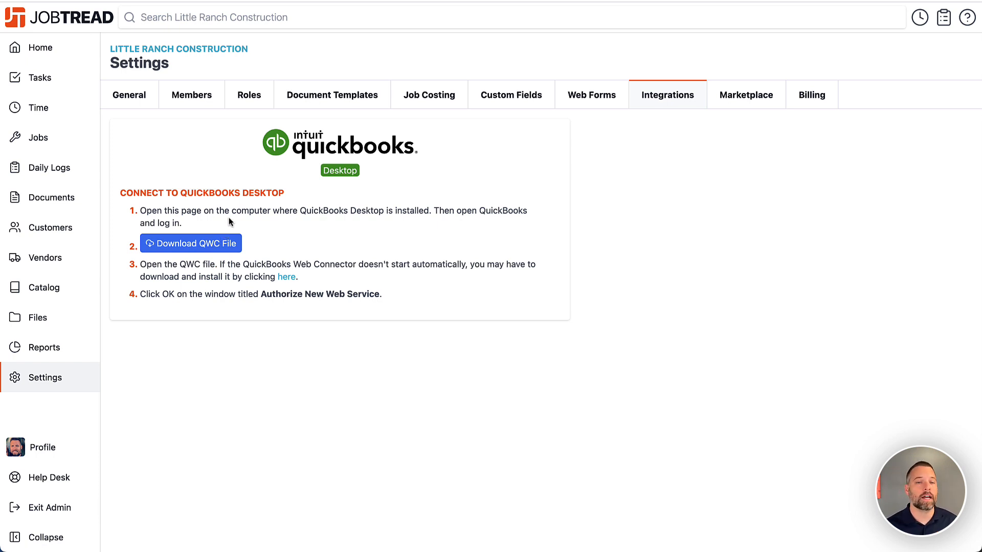
pyautogui.moveTo(237, 220)
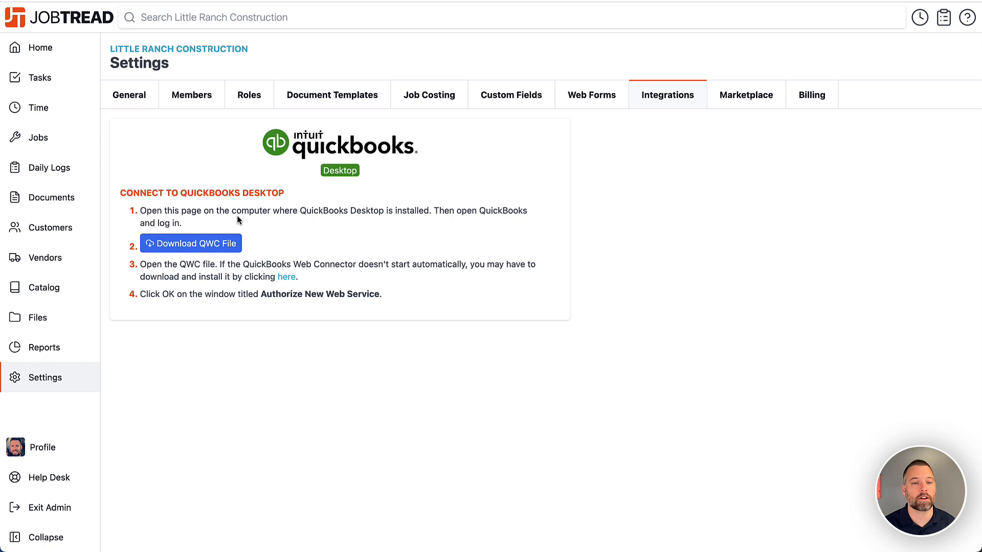
pyautogui.moveTo(374, 185)
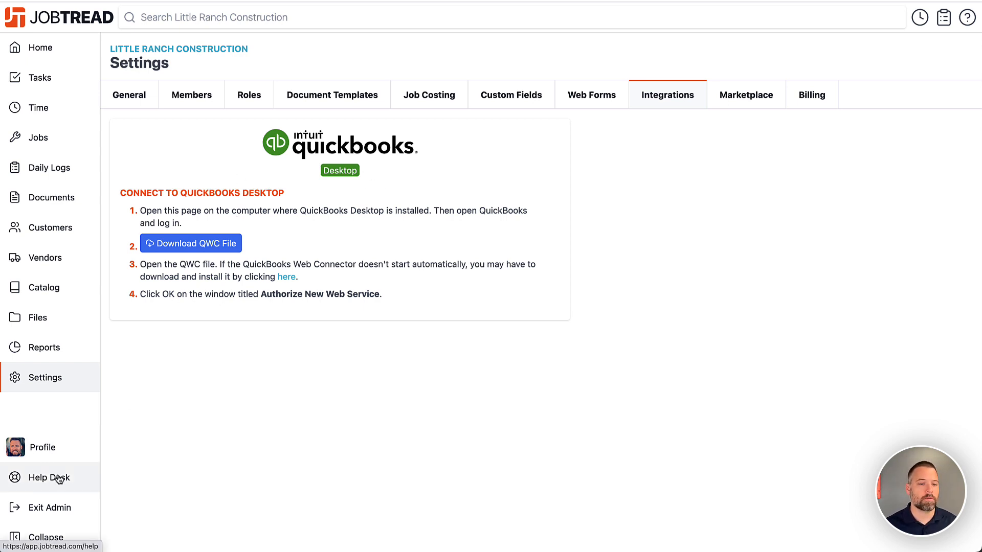
# - Find and open the QuickBooks Desktop Integration article in Help Desk by searching 'desktop'
pyautogui.click(48, 478)
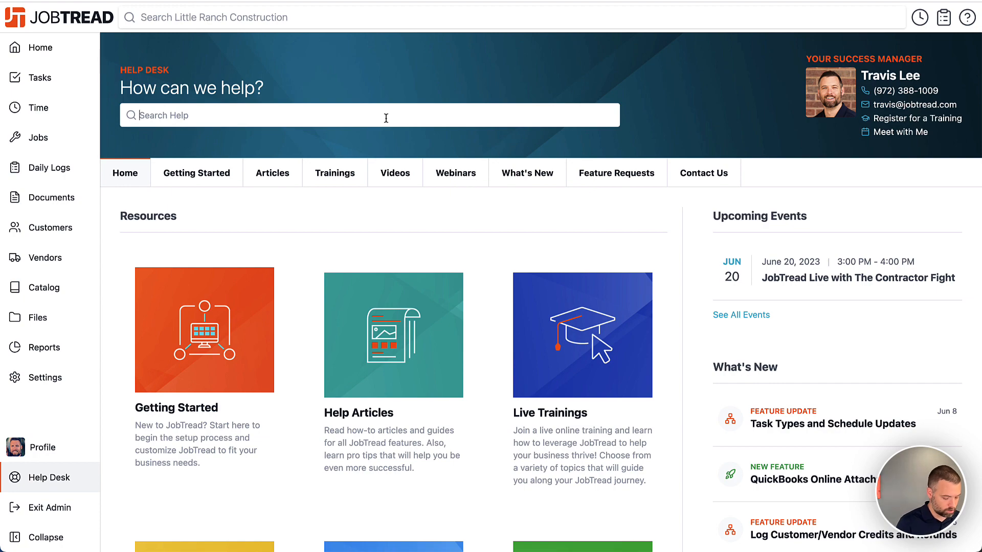
pyautogui.write('desktop')
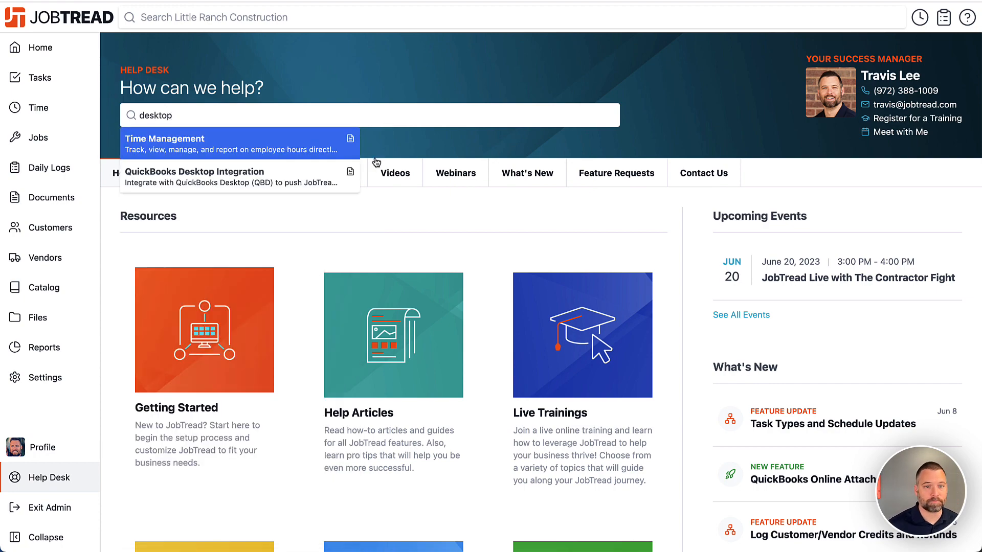
pyautogui.click(195, 177)
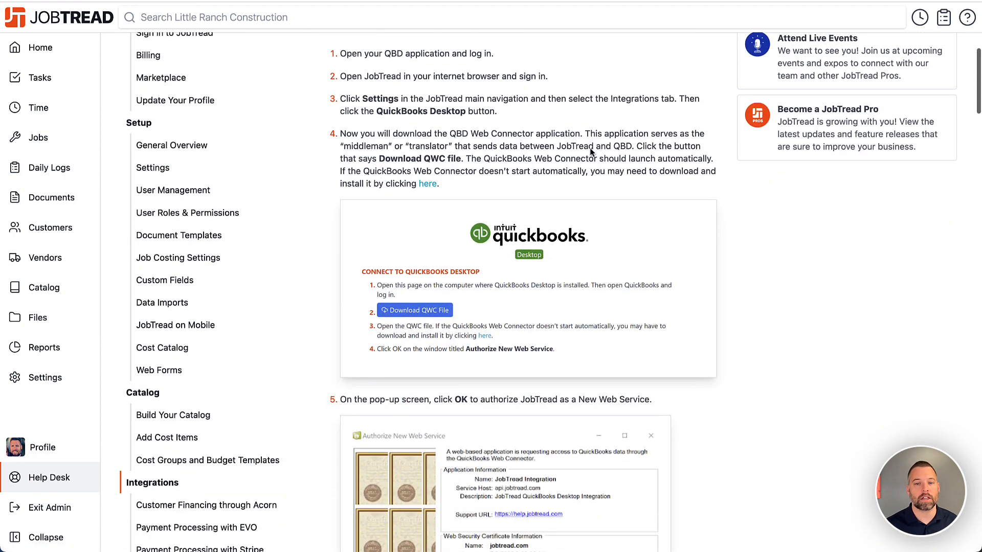
# - Scroll through the article's Web Connector authorization and syncing steps
pyautogui.scroll(-3)
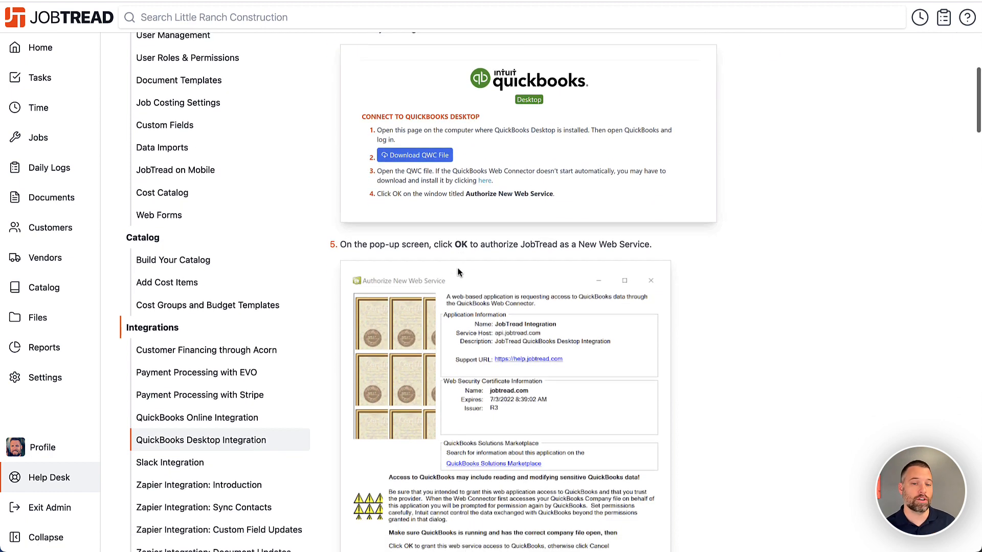
pyautogui.scroll(-3)
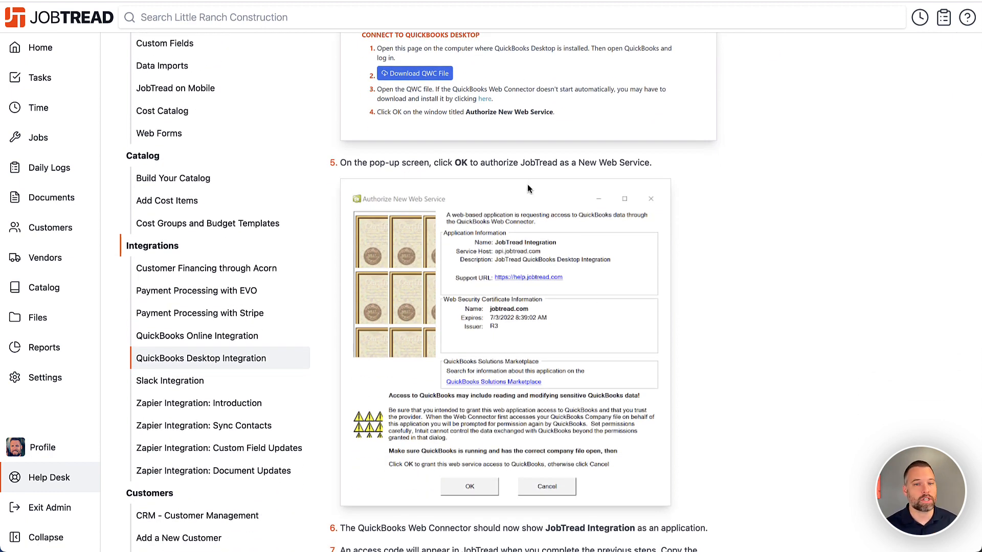
pyautogui.scroll(-3)
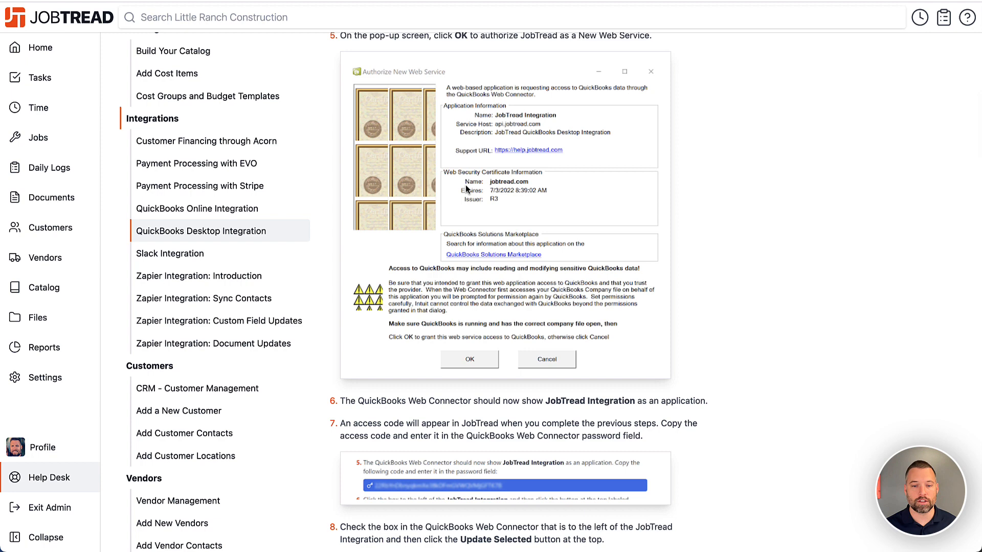
pyautogui.scroll(-3)
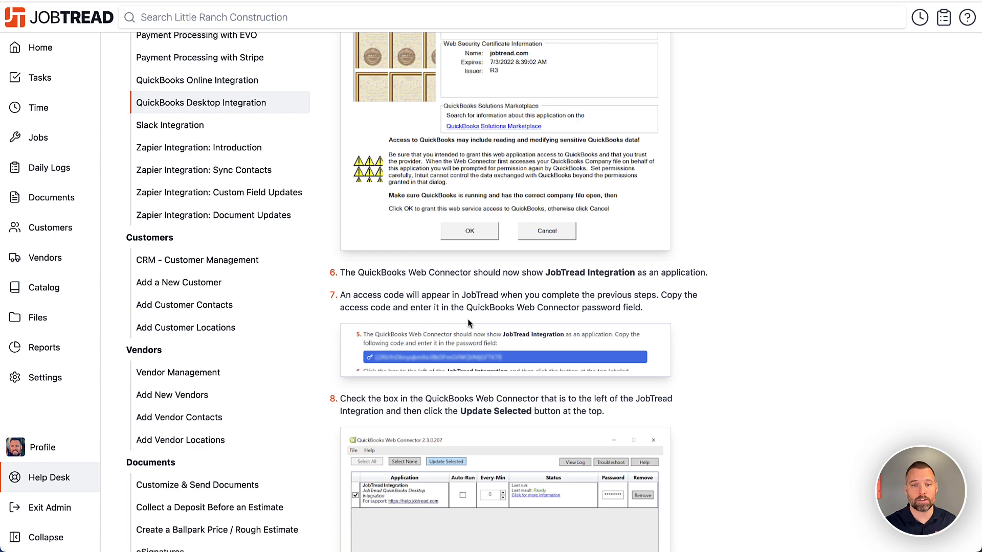
pyautogui.scroll(-3)
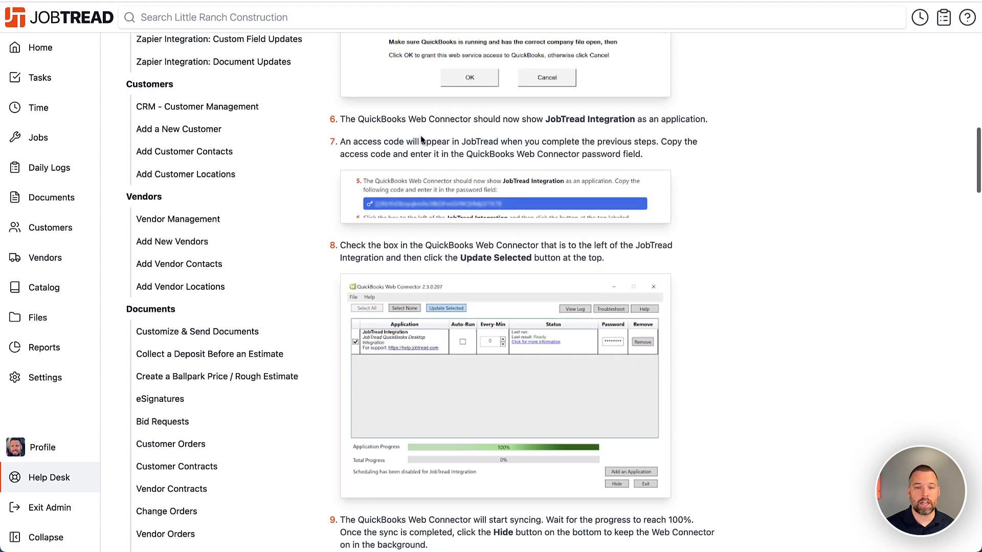
# - Scroll down to the article's Troubleshoot Syncing Issues section
pyautogui.scroll(-3)
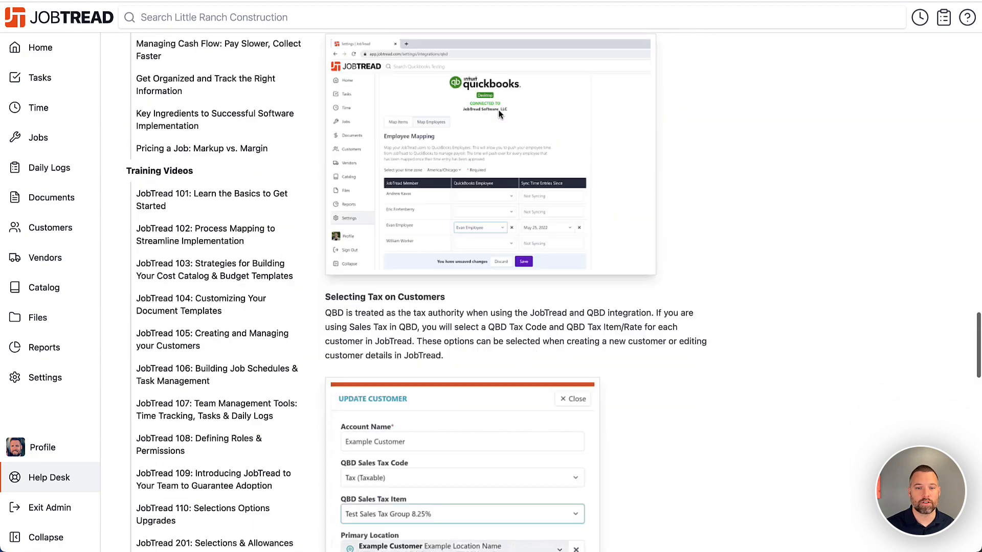
pyautogui.scroll(-3)
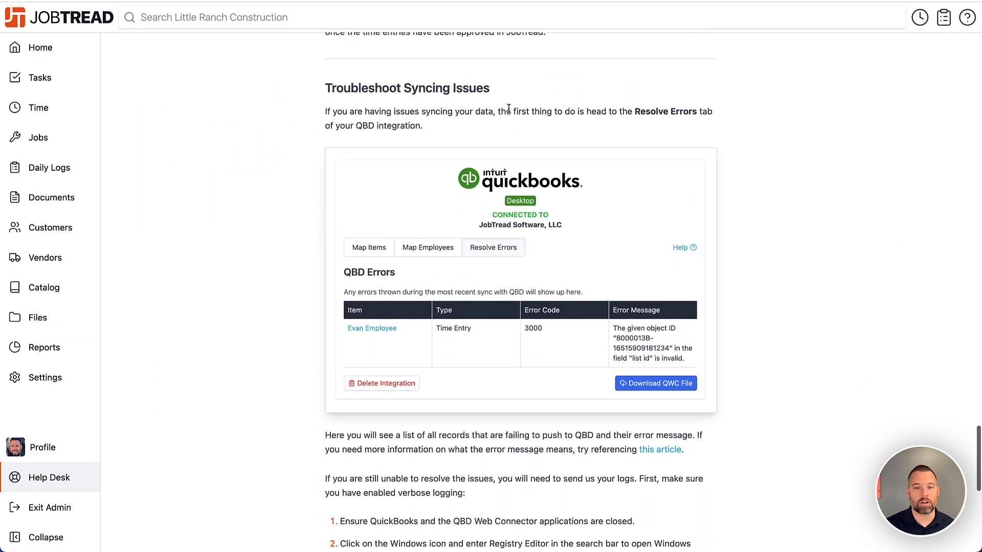
pyautogui.scroll(-3)
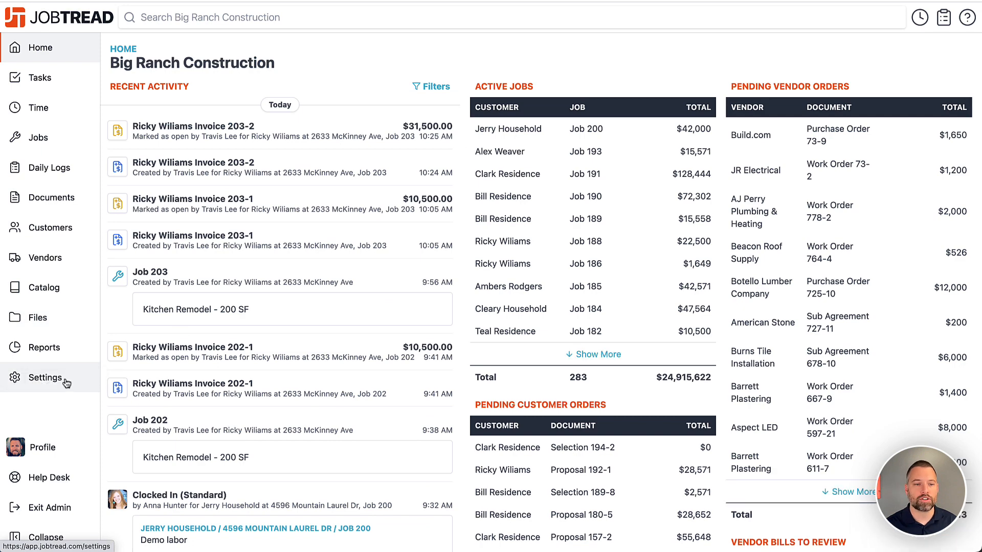
# - Show the QuickBooks Products/Services Mapping with cost codes set to Default, Concrete and Pump
pyautogui.click(44, 377)
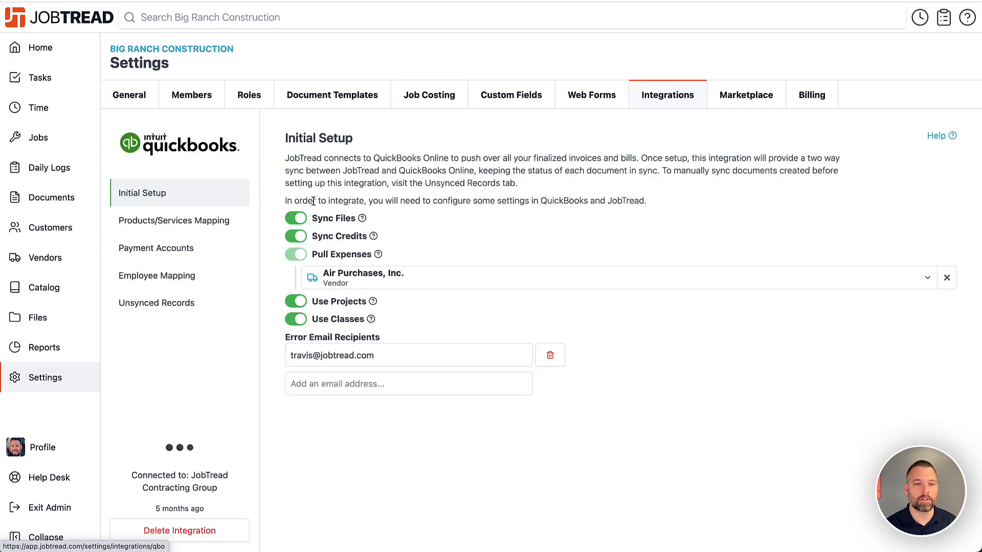
pyautogui.click(174, 221)
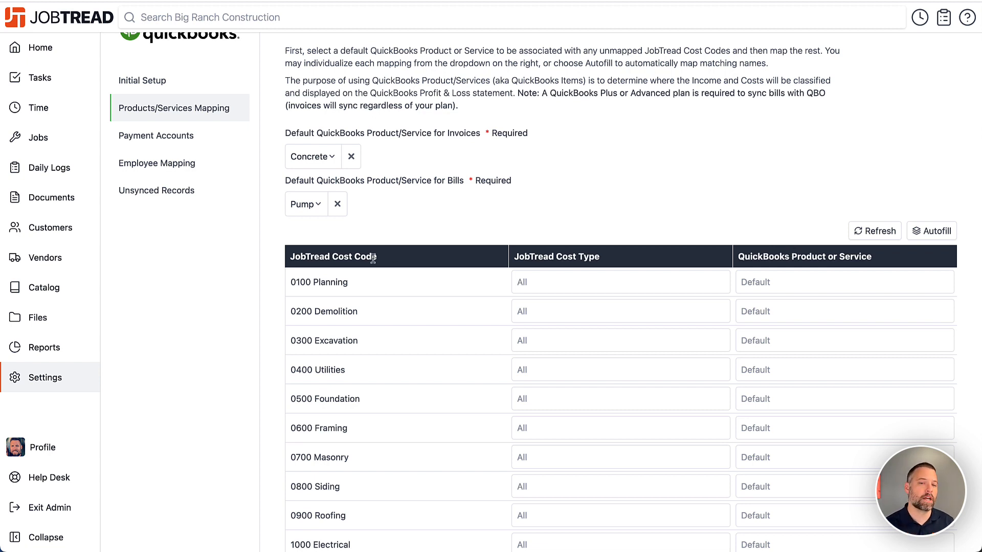
# - View the 25' cable cost item's code options in the Catalog, then go to Job Costing settings
pyautogui.click(44, 288)
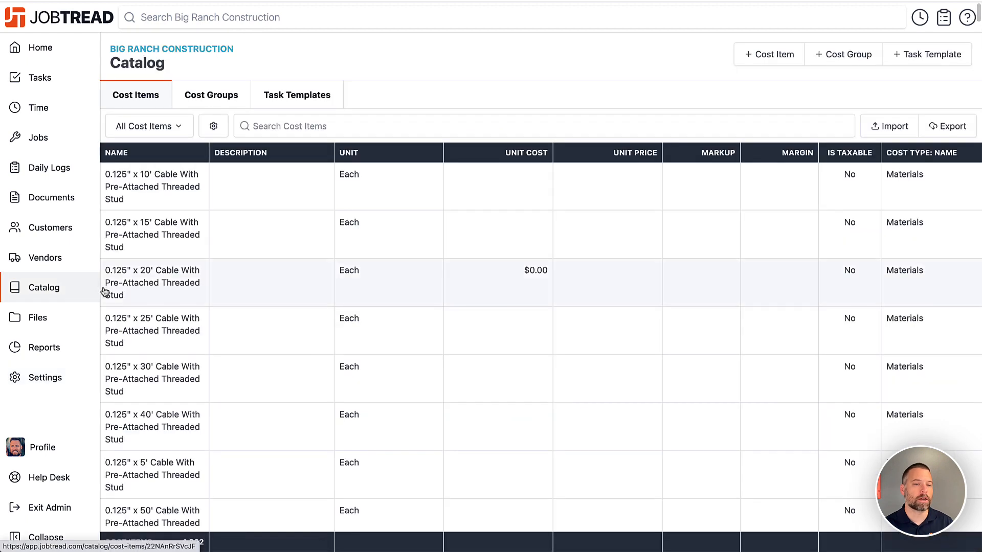
pyautogui.click(152, 330)
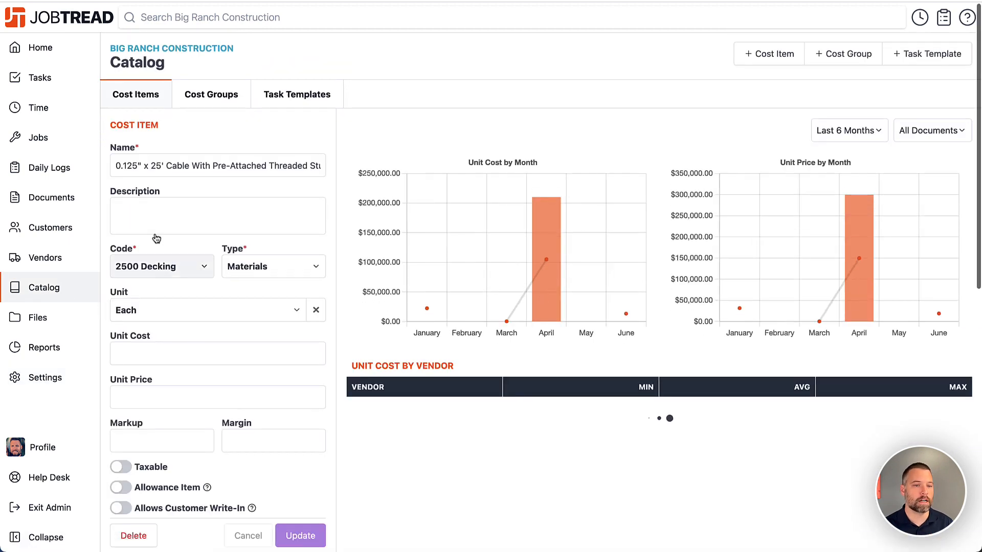
pyautogui.tripleClick(217, 166)
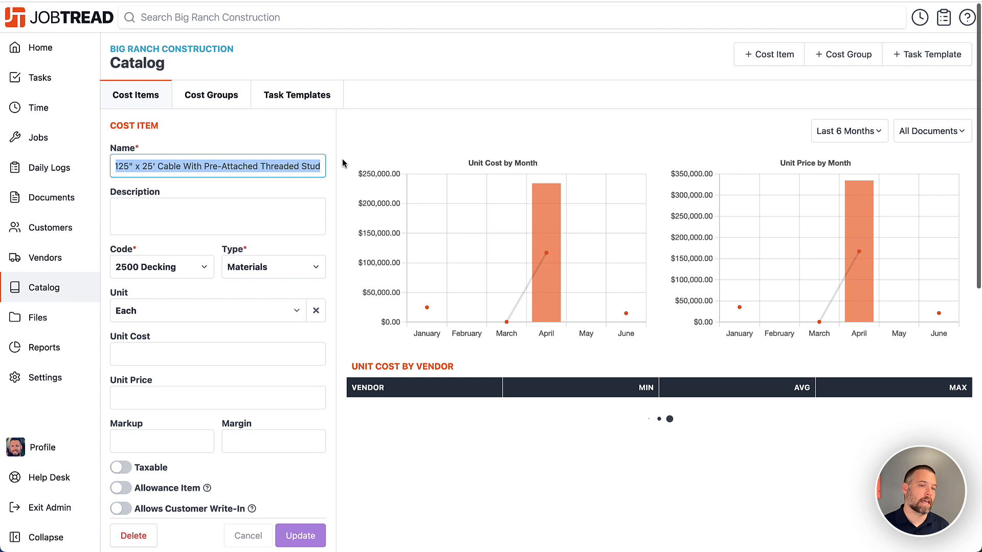
pyautogui.click(160, 267)
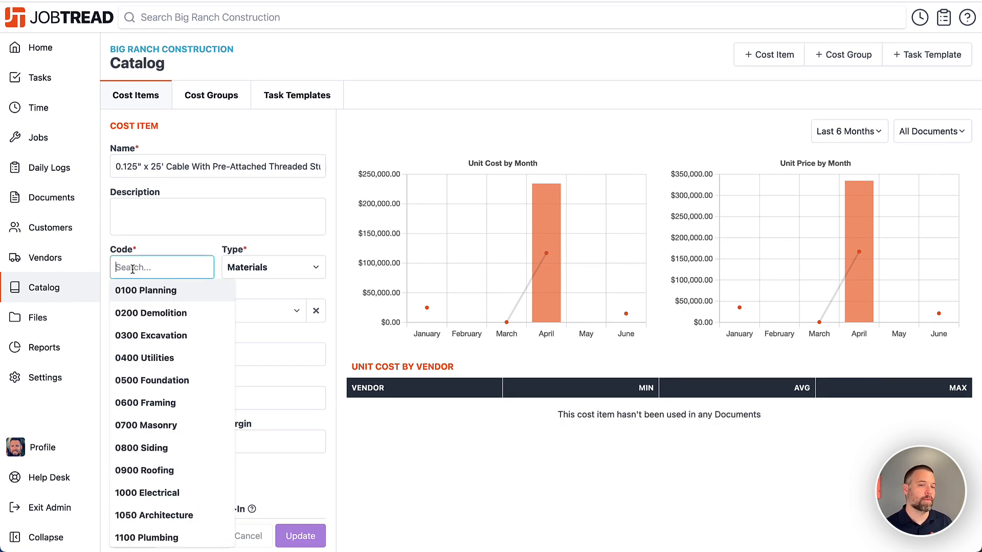
pyautogui.moveTo(151, 259)
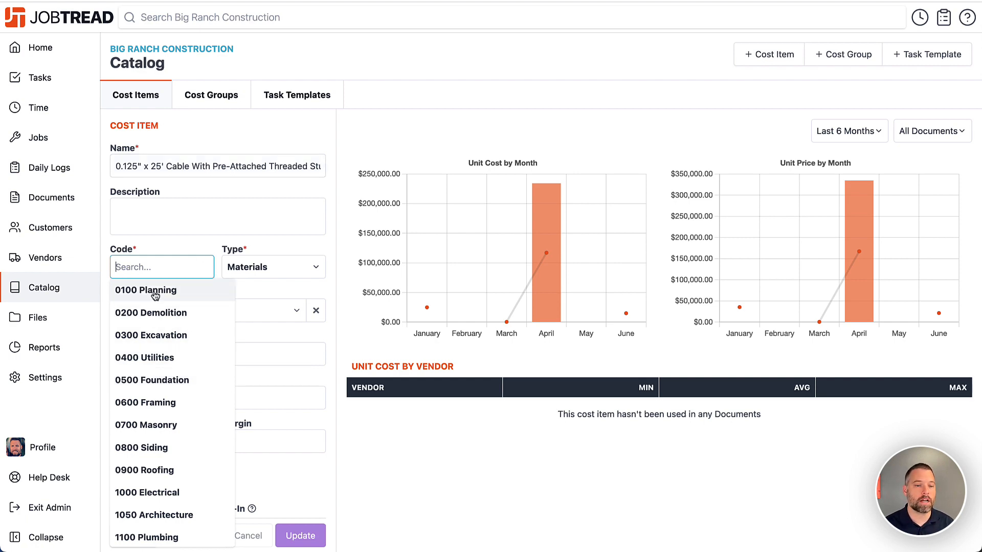
pyautogui.click(44, 377)
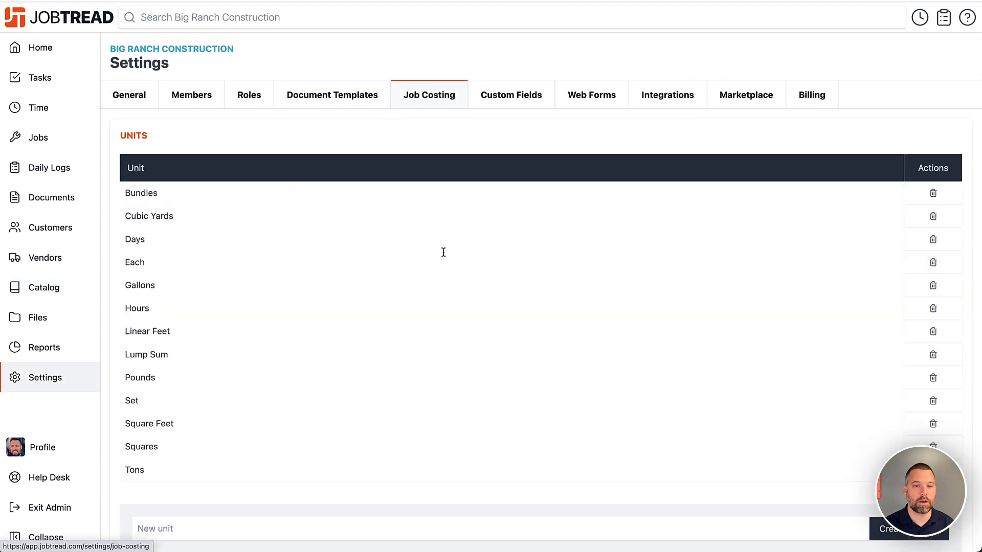
# - Scroll the Job Costing units and return to the QuickBooks Initial Setup under Integrations
pyautogui.scroll(-3)
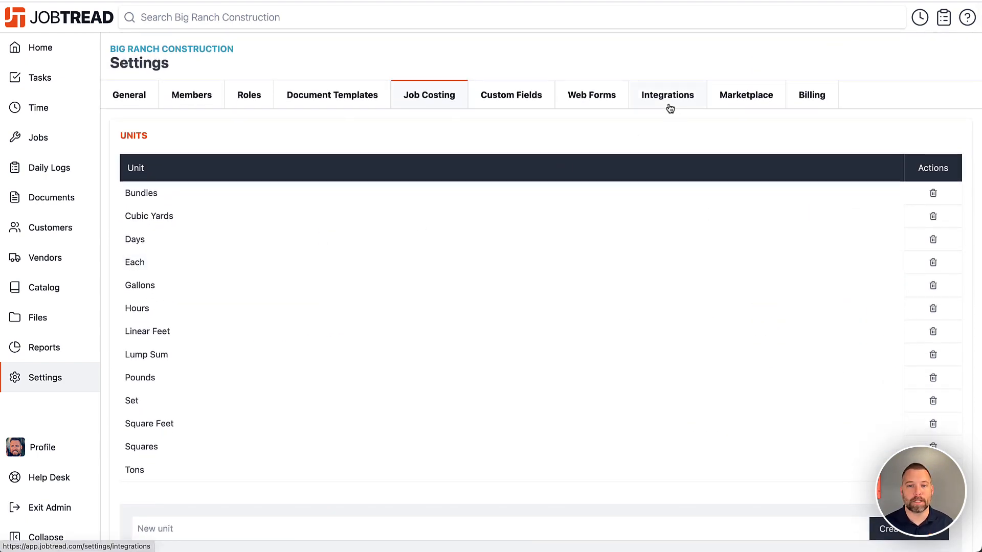
pyautogui.click(667, 94)
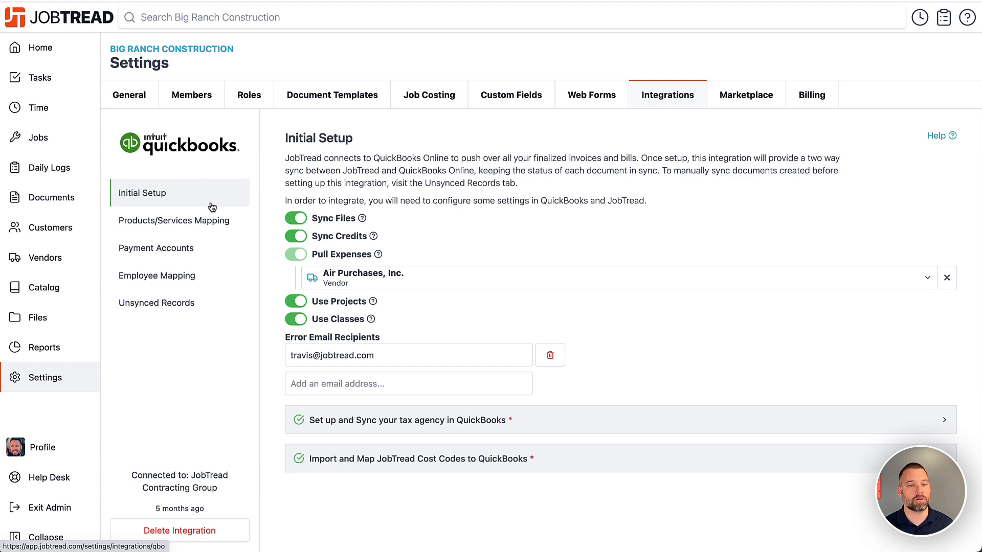